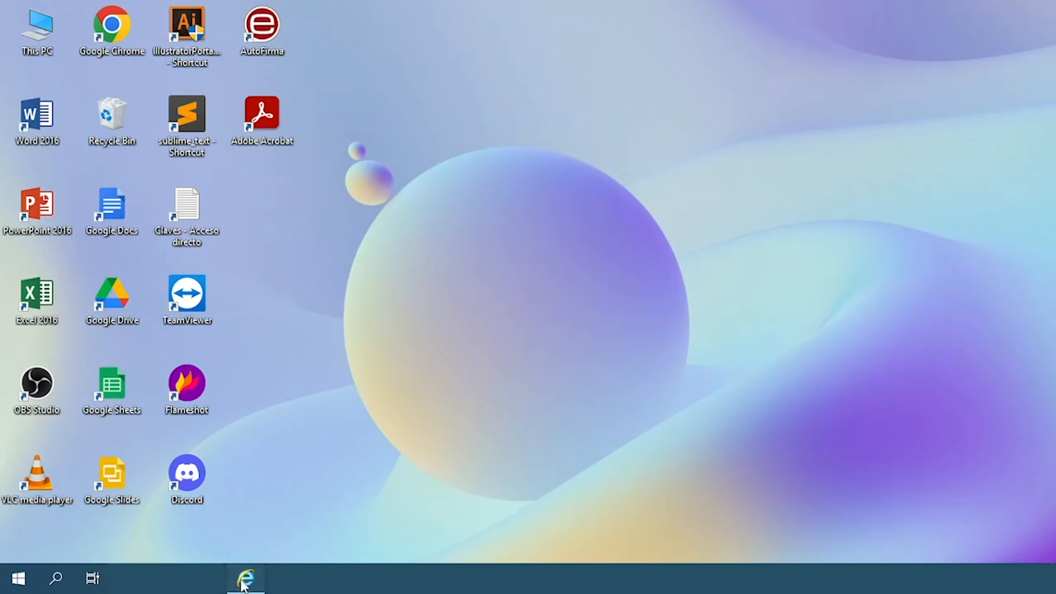
Launch Internet Explorer and open Certificates from the Internet Options Content settings
left_click(244, 578)
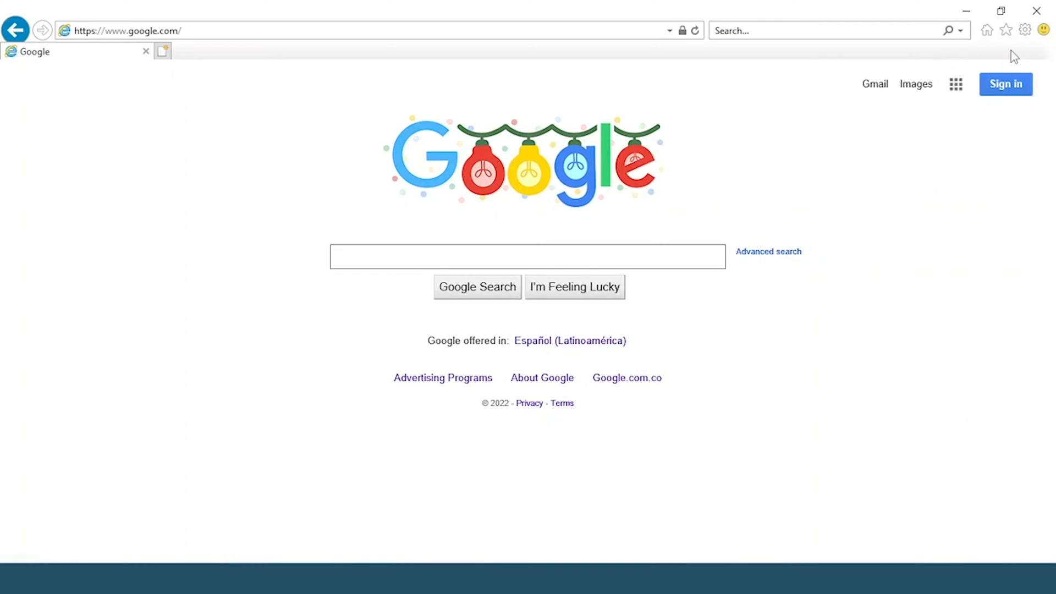
left_click(1024, 30)
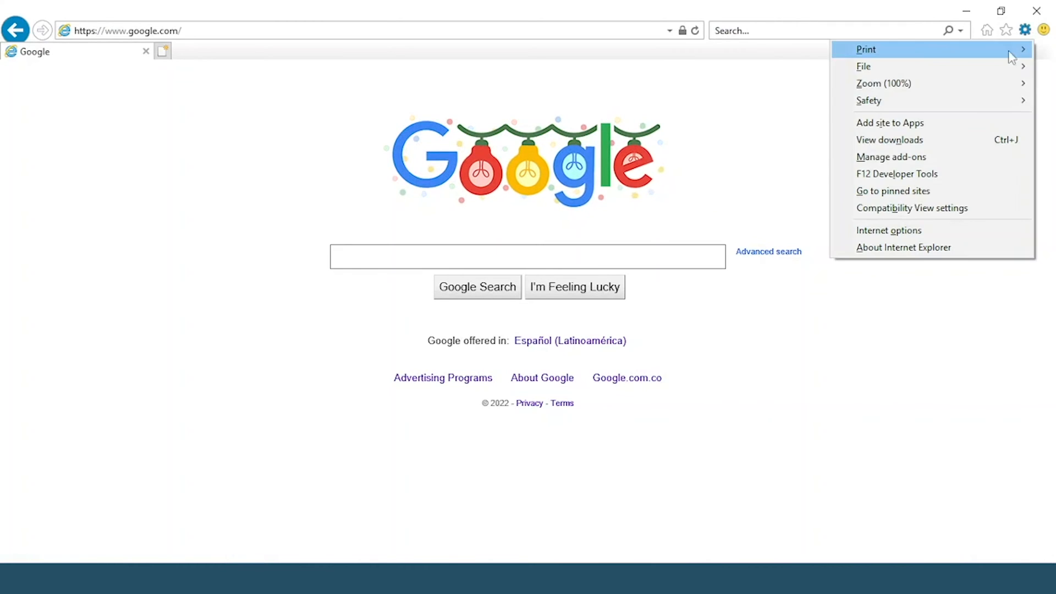
left_click(888, 230)
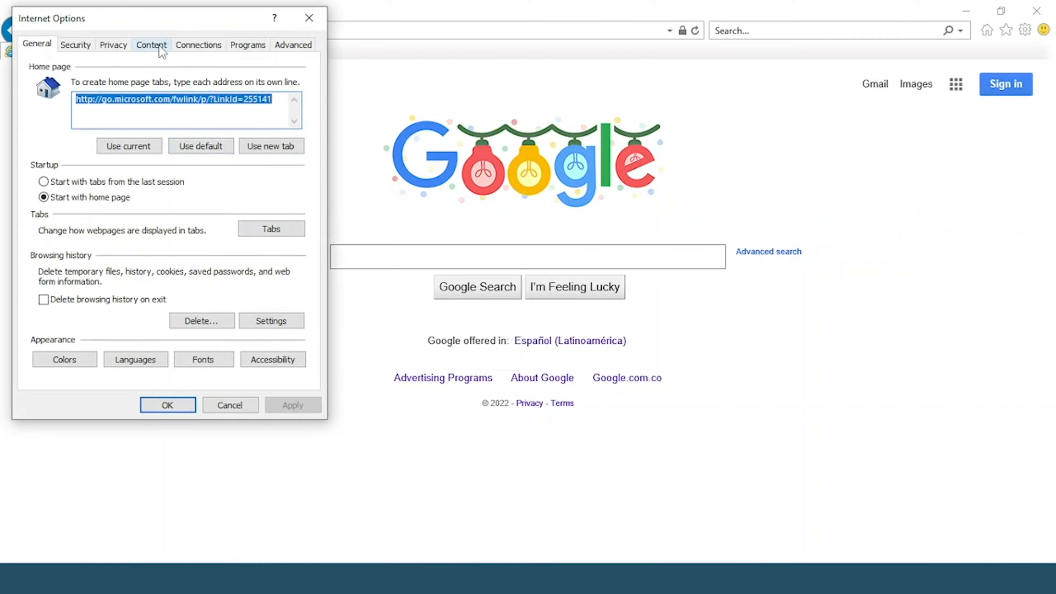
left_click(150, 44)
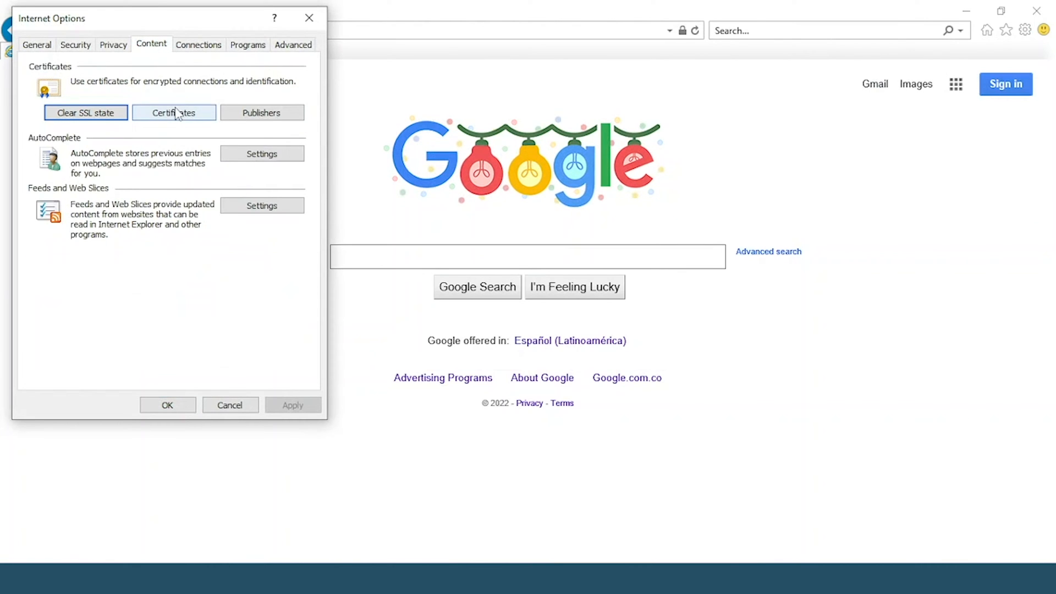
left_click(173, 112)
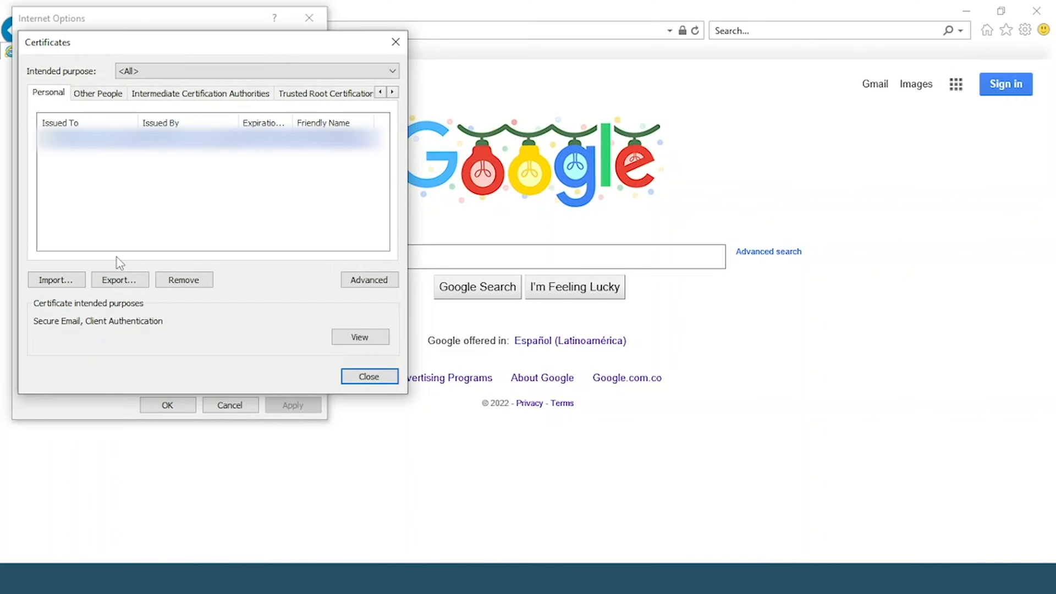
Start the Certificate Export Wizard with 'Yes, export the private key' selected
left_click(120, 280)
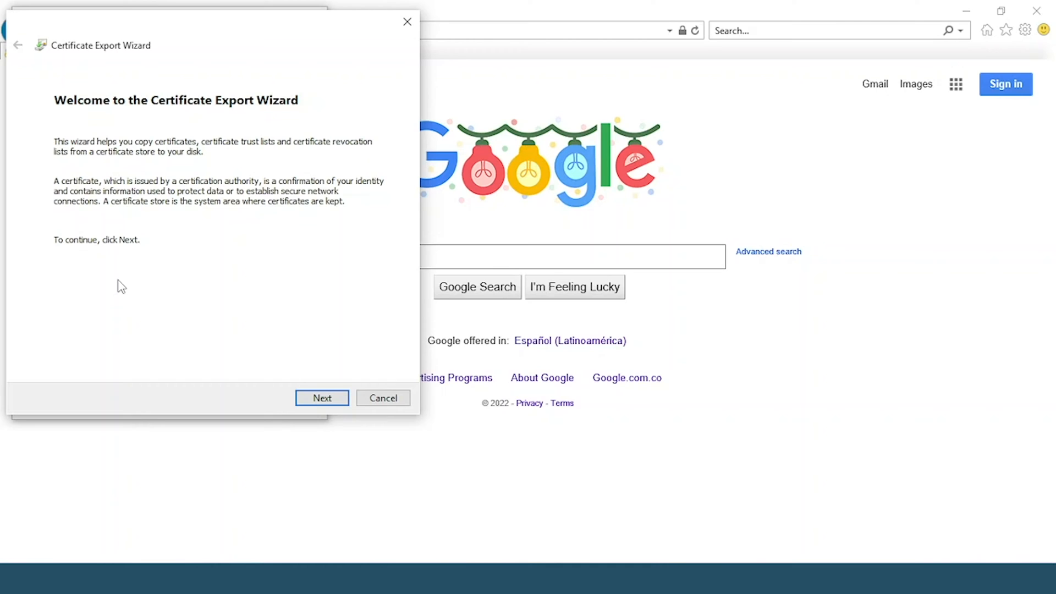
left_click(321, 397)
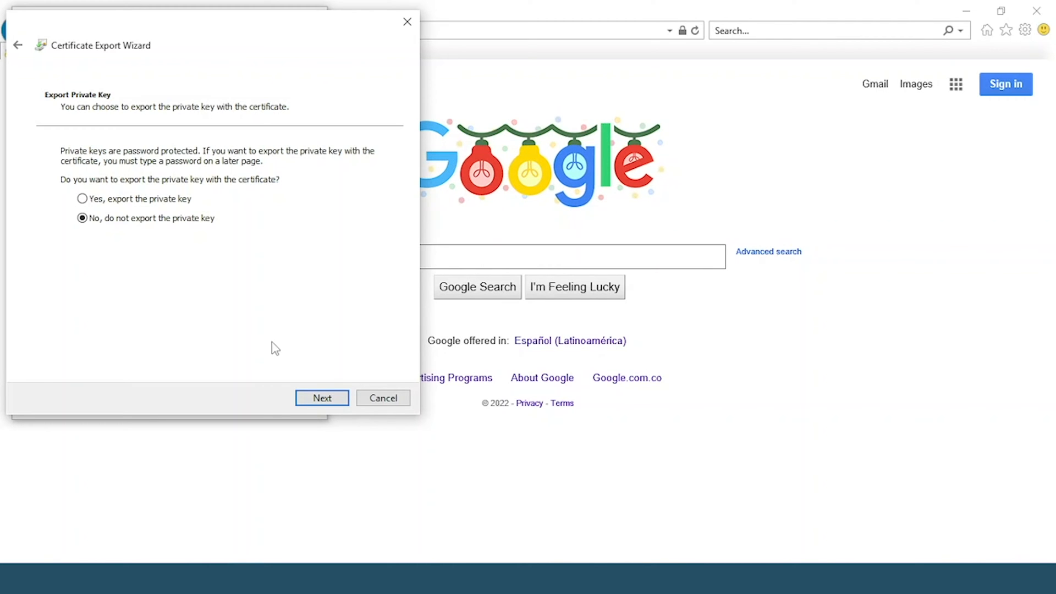
left_click(82, 198)
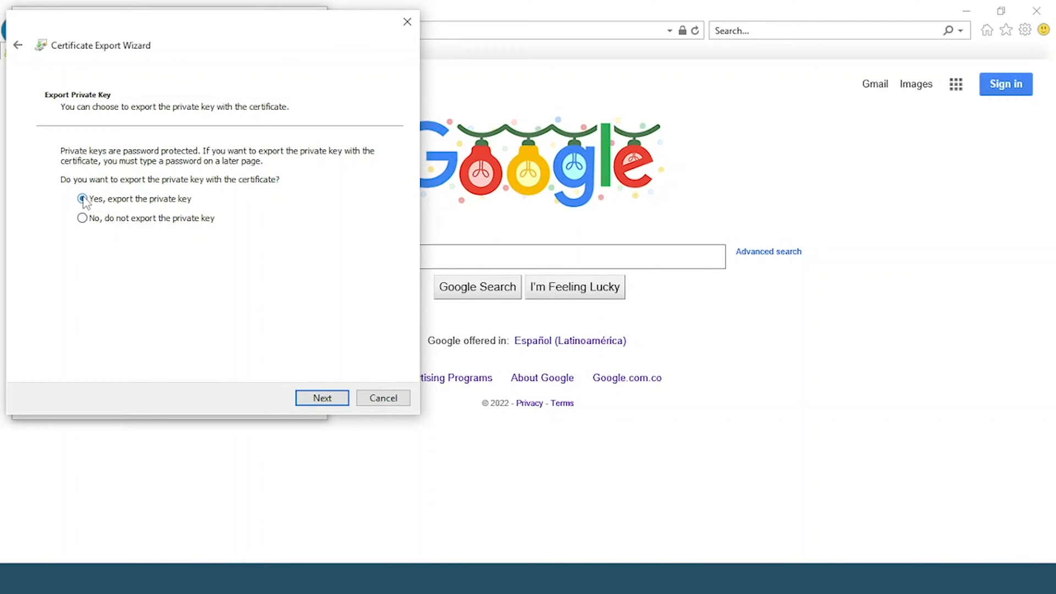
left_click(321, 397)
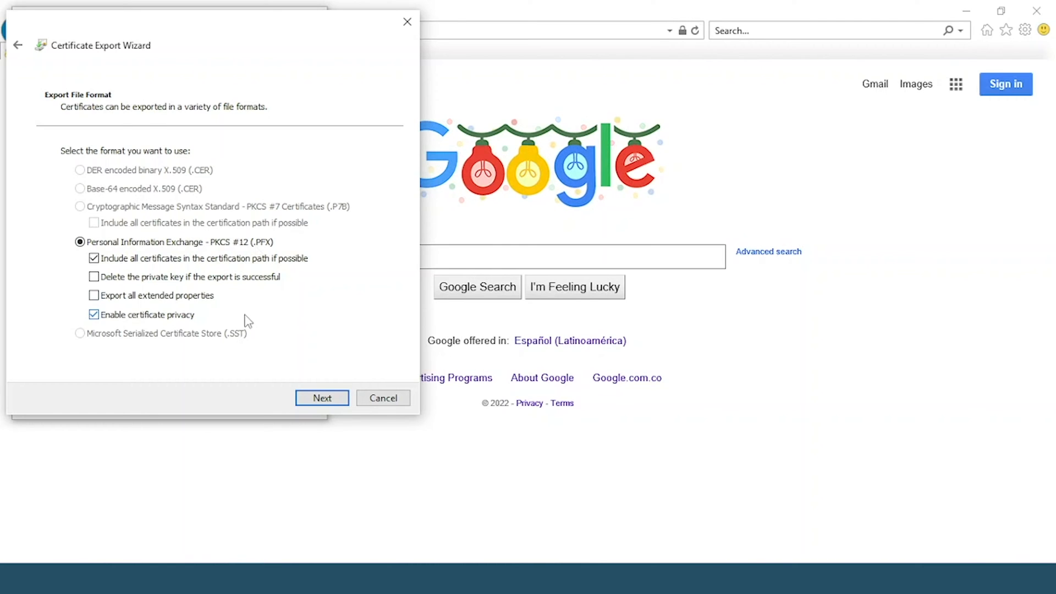
Accept the PFX format and set a password on the exported key
left_click(321, 398)
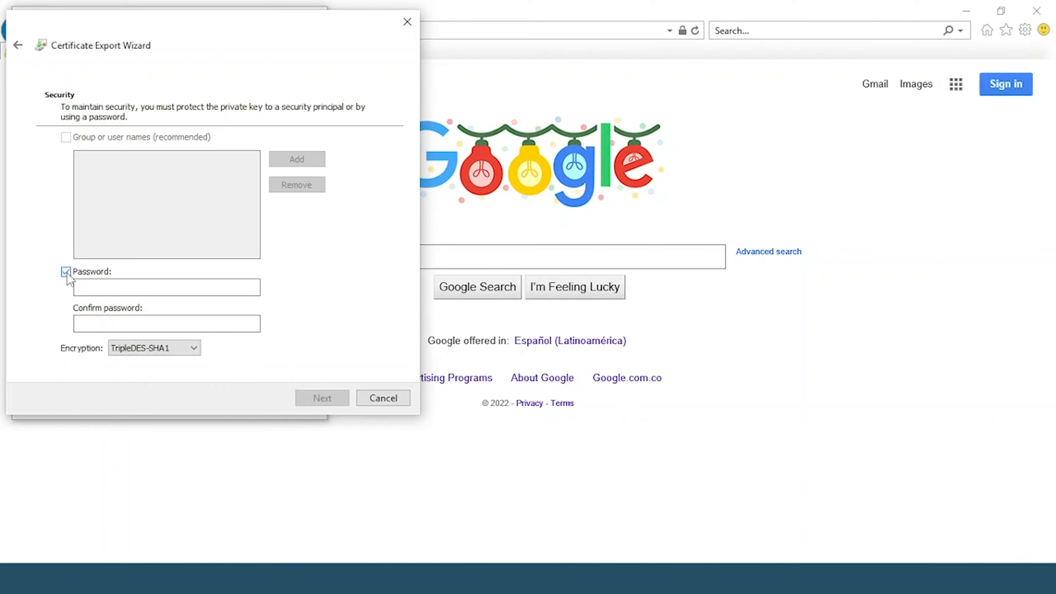
type("•")
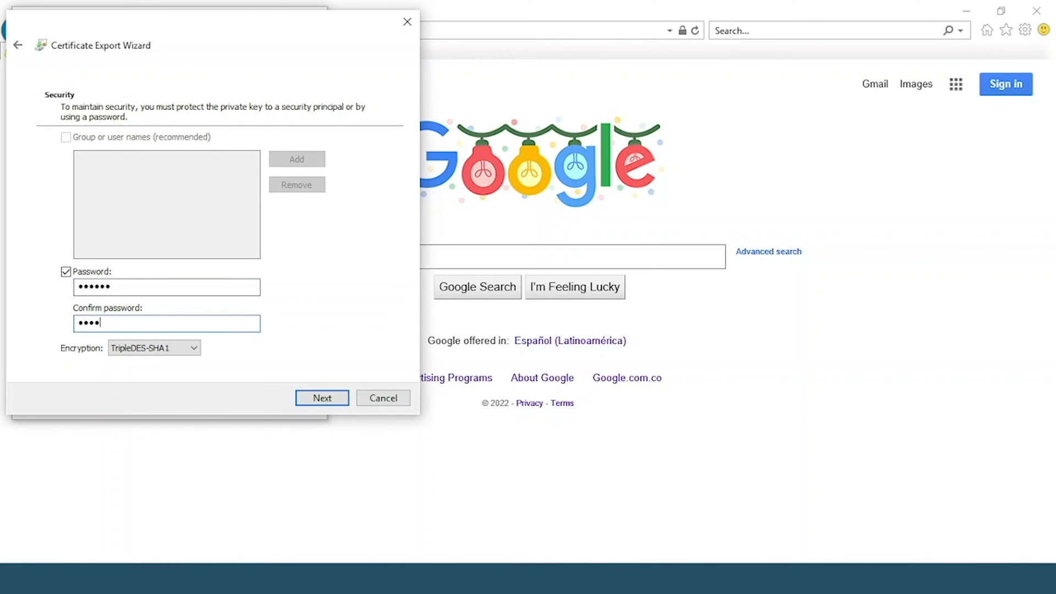
left_click(321, 397)
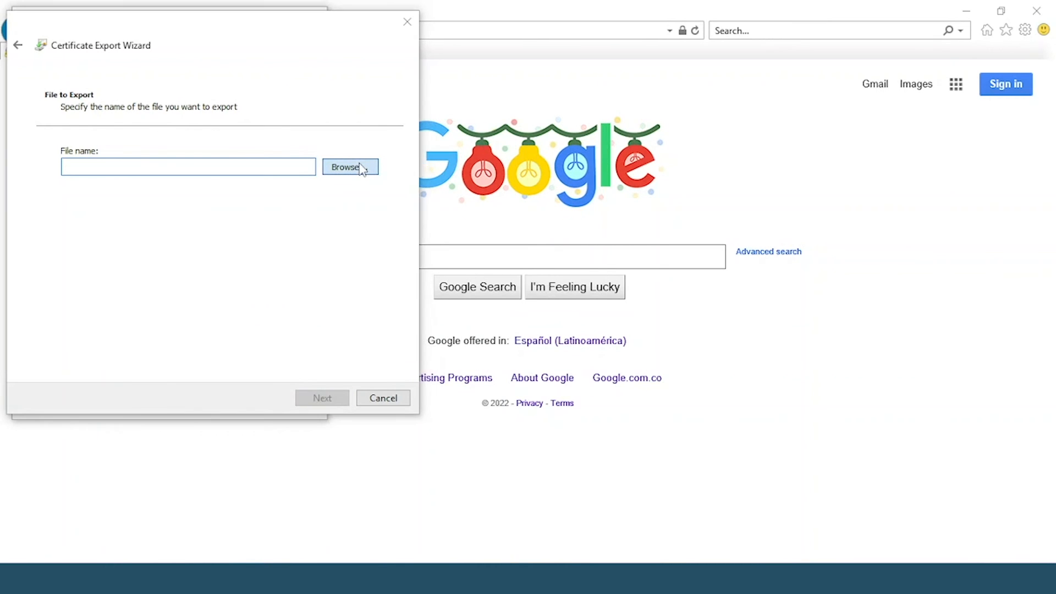
Save the export as Certificate 03.pfx in Downloads\Certificates and reach the summary
left_click(350, 167)
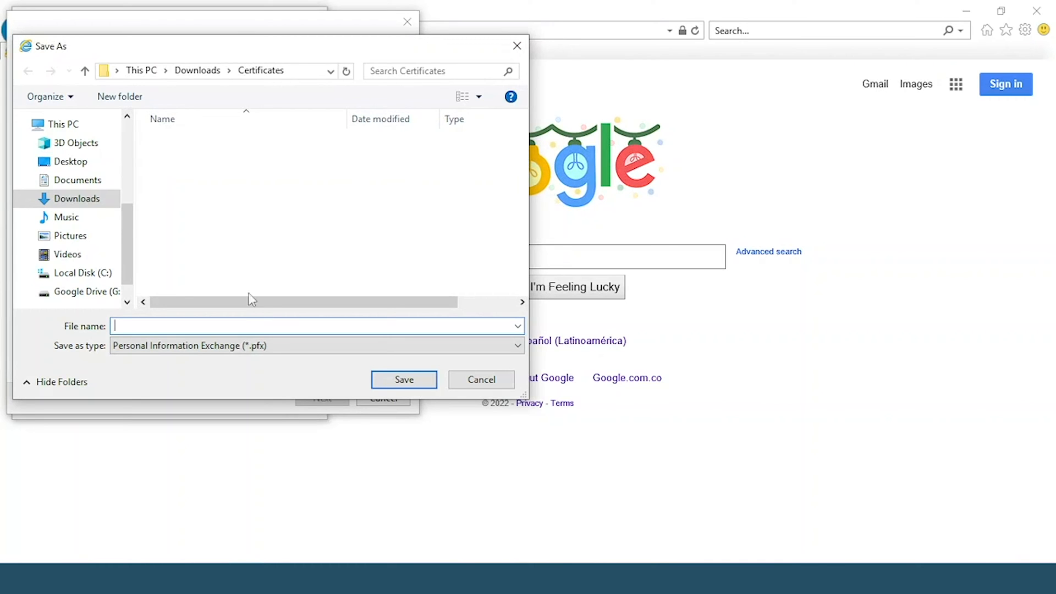
type("Certificate 0")
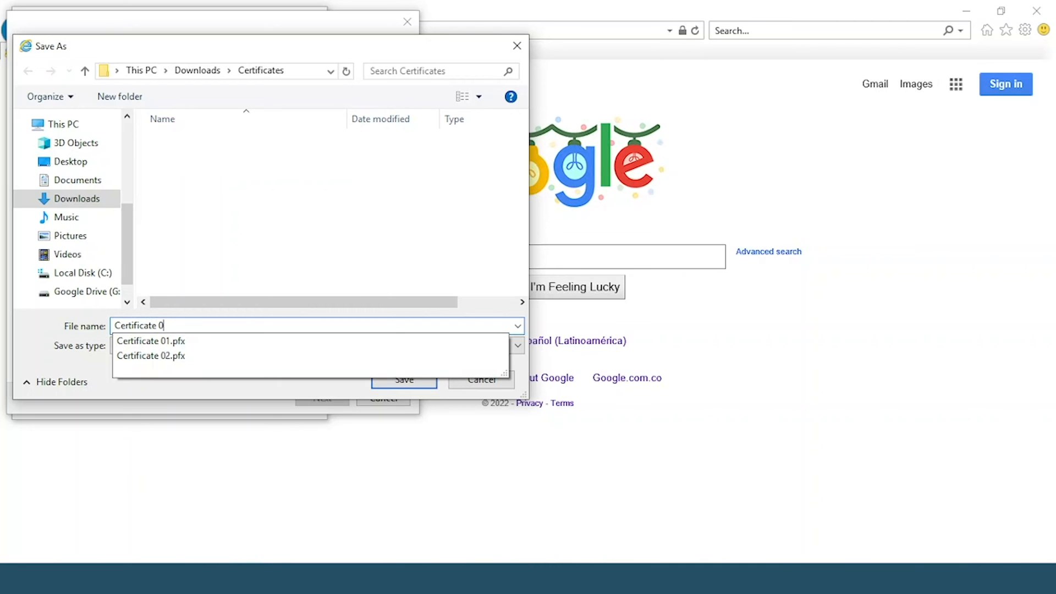
left_click(403, 379)
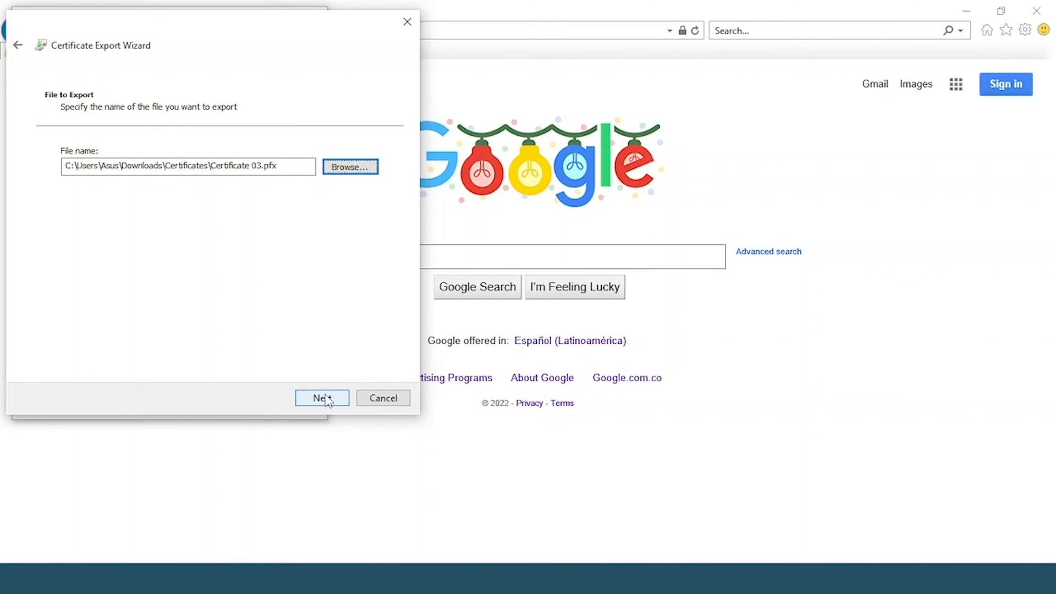
left_click(322, 397)
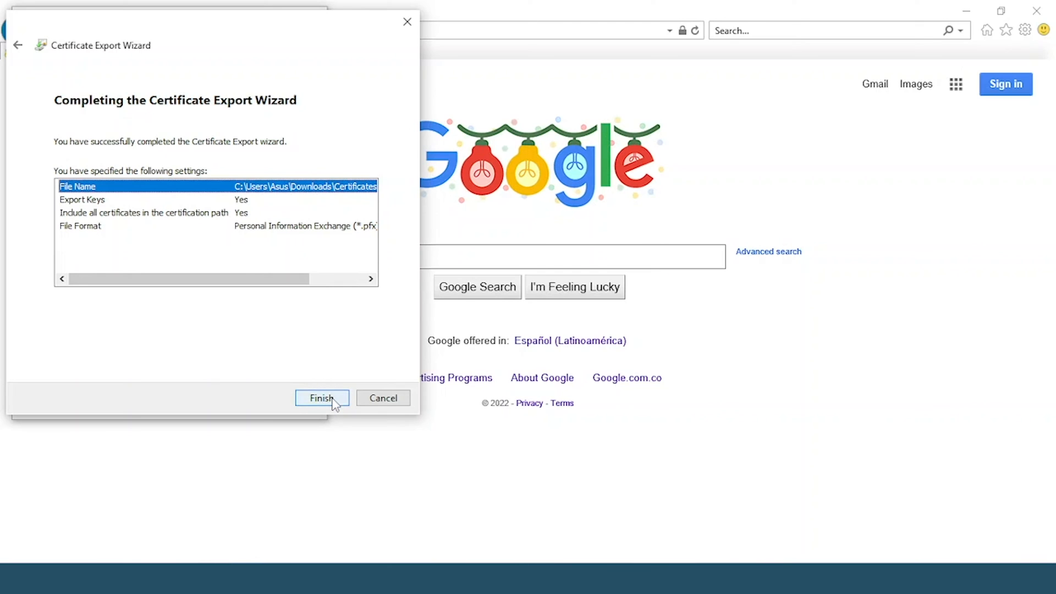
Finish the export to Certificate 03.pfx and dismiss the success message
left_click(321, 397)
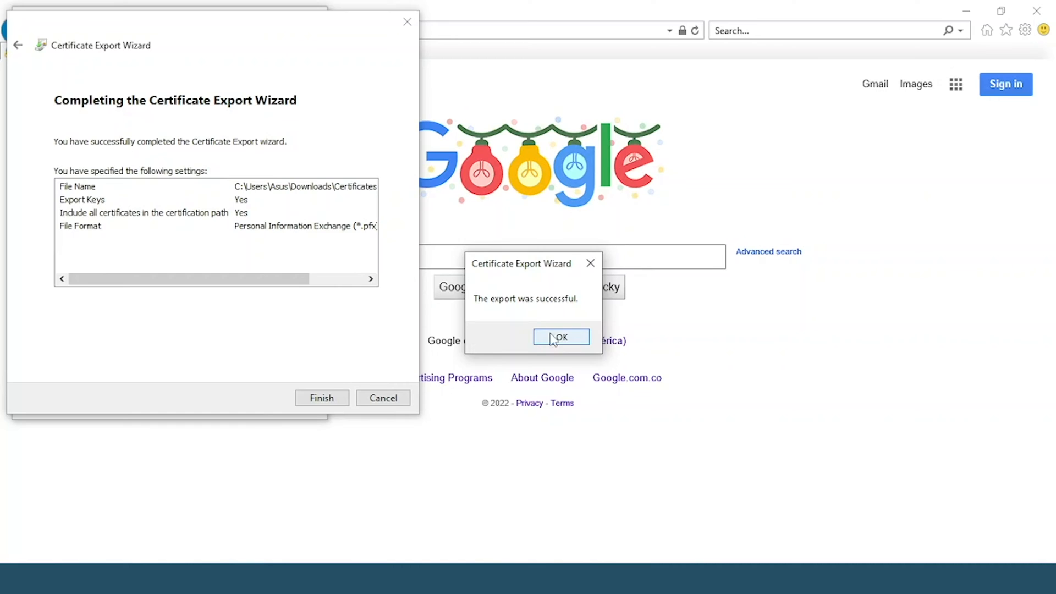
left_click(561, 336)
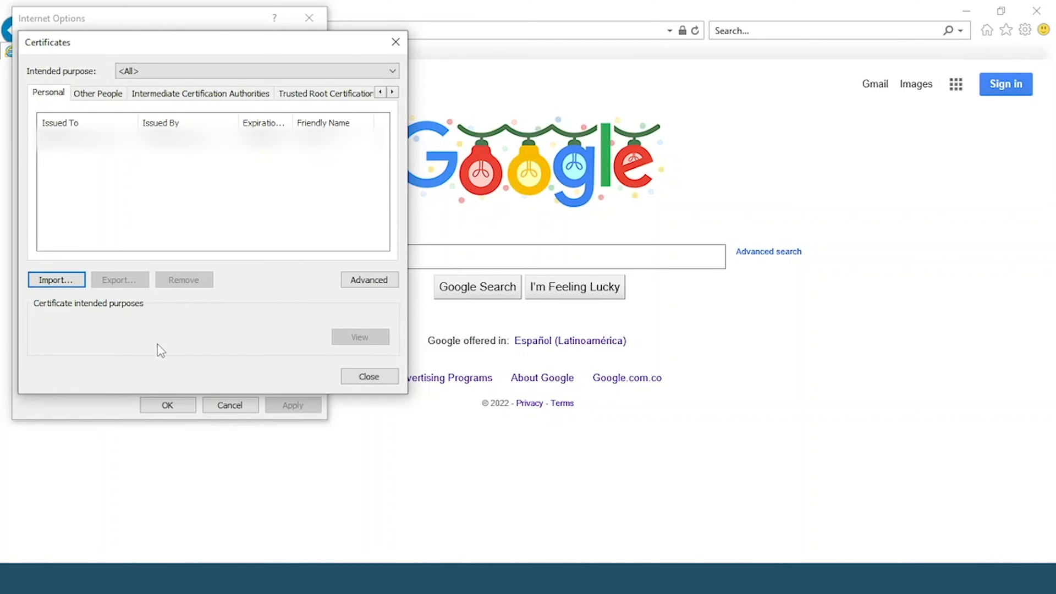
left_click(56, 280)
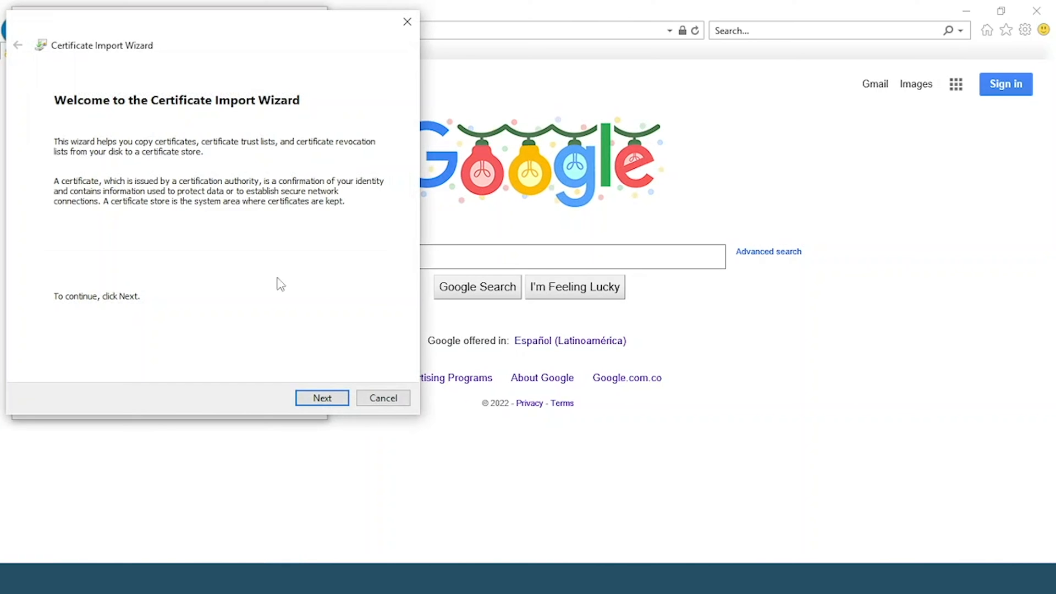
Browse for a Personal Information Exchange (.pfx) file to import and continue
left_click(321, 397)
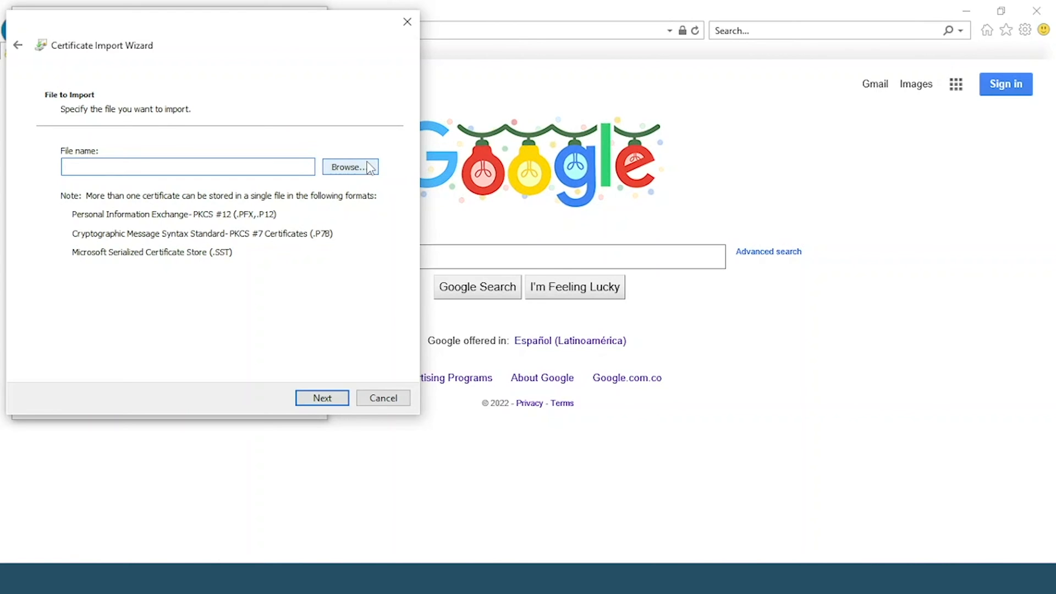
left_click(350, 166)
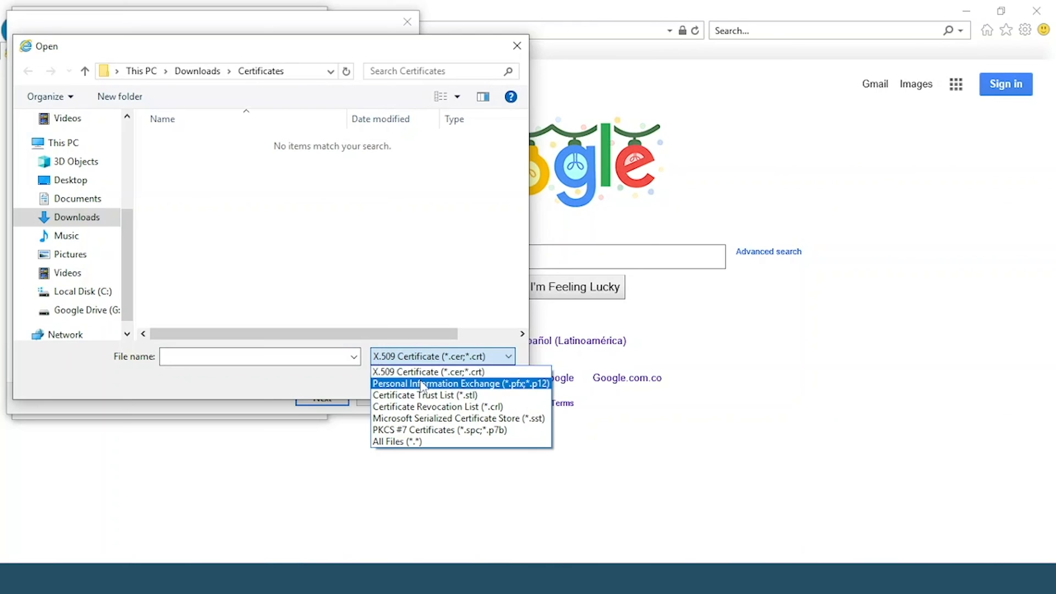
left_click(460, 384)
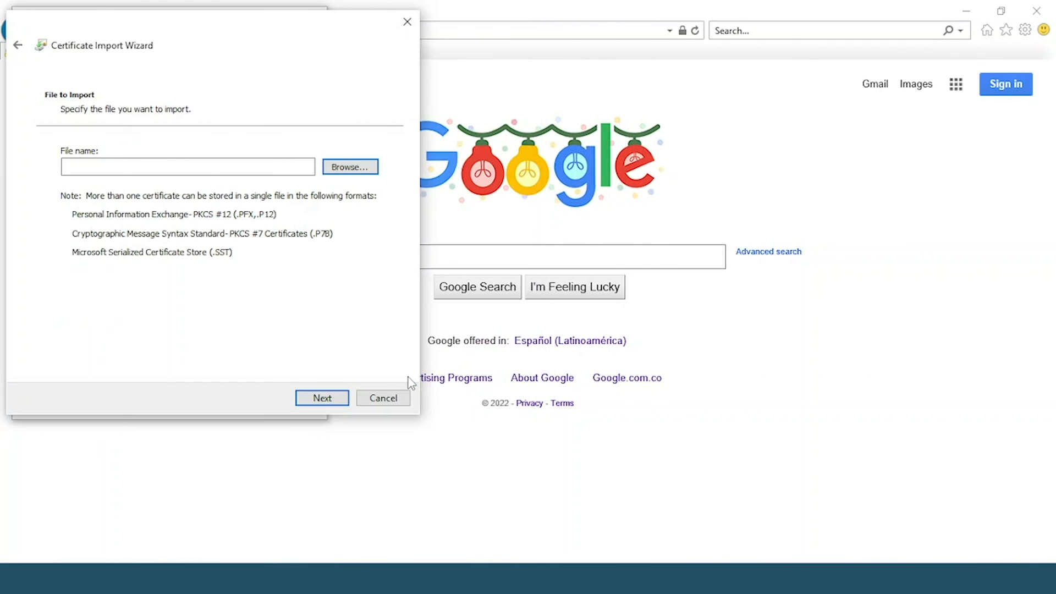
left_click(322, 397)
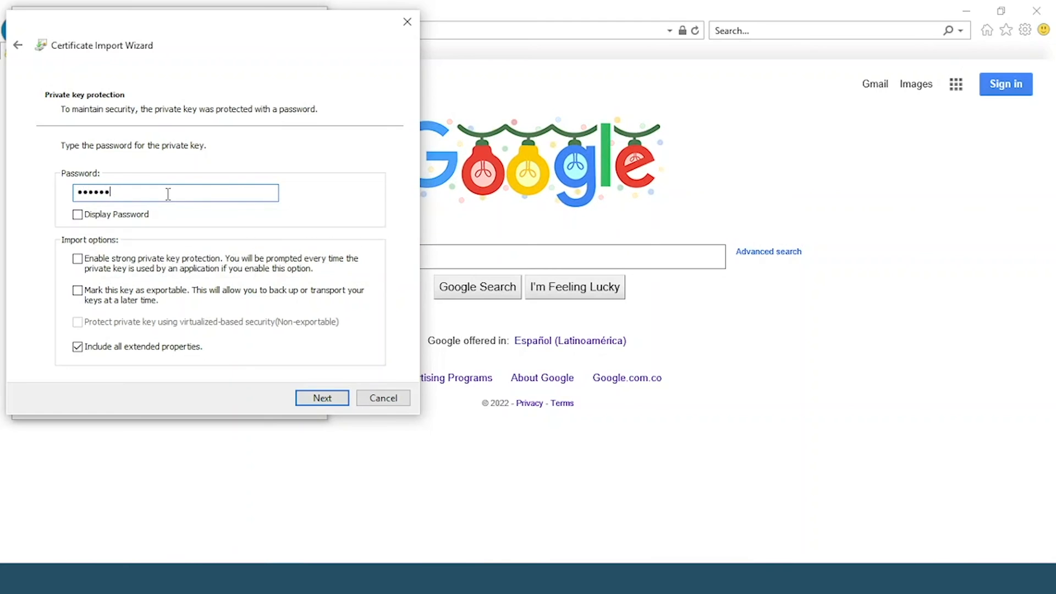
Enter the private key password and tick 'Mark this key as exportable'
type("•")
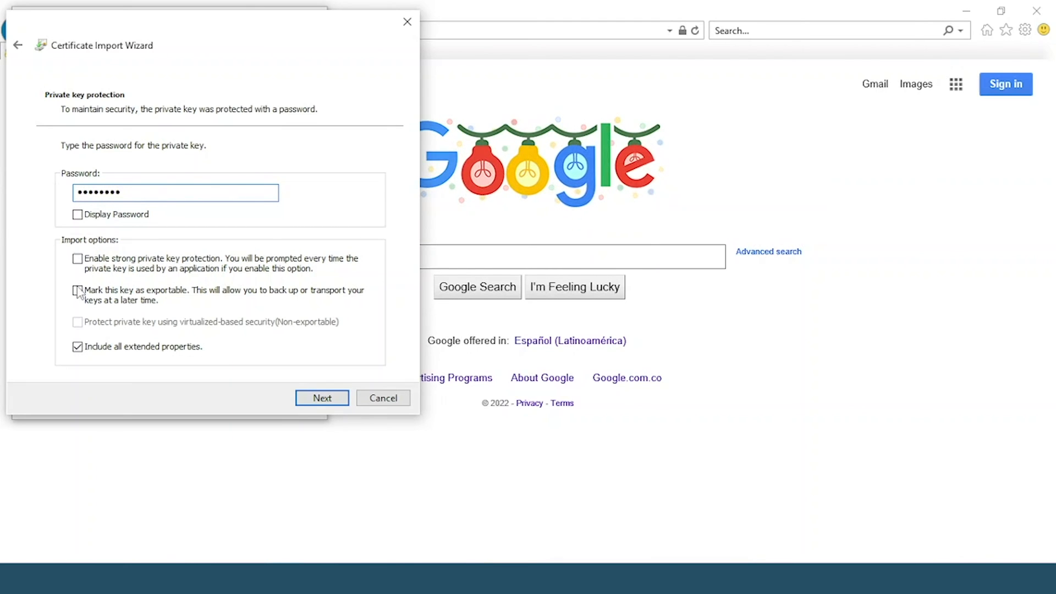
left_click(77, 291)
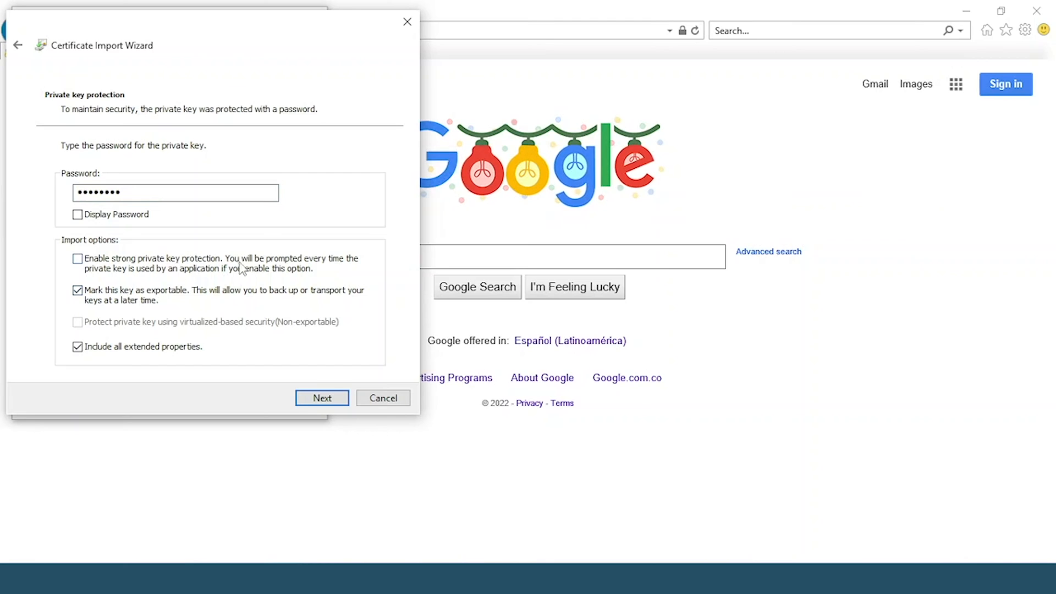
mouse_move(120, 281)
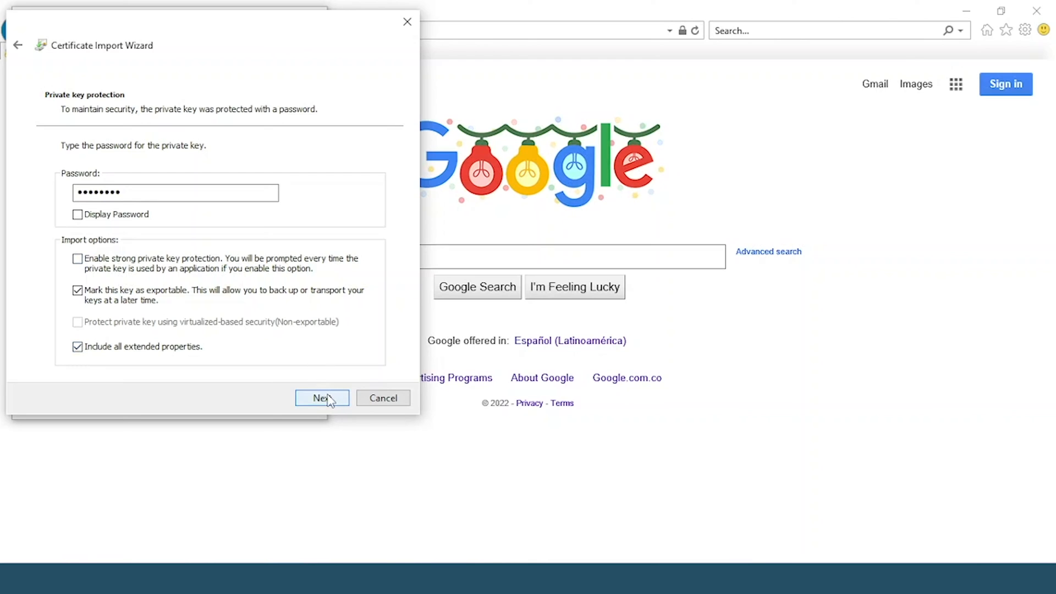
Import Certificate 01.pfx into an automatically selected certificate store
left_click(322, 399)
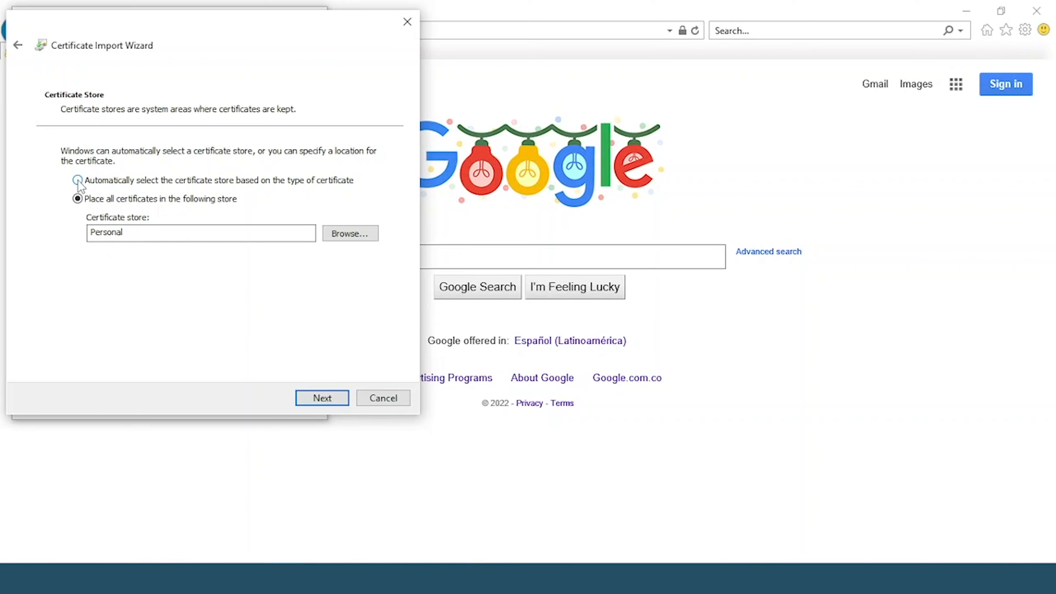
left_click(77, 180)
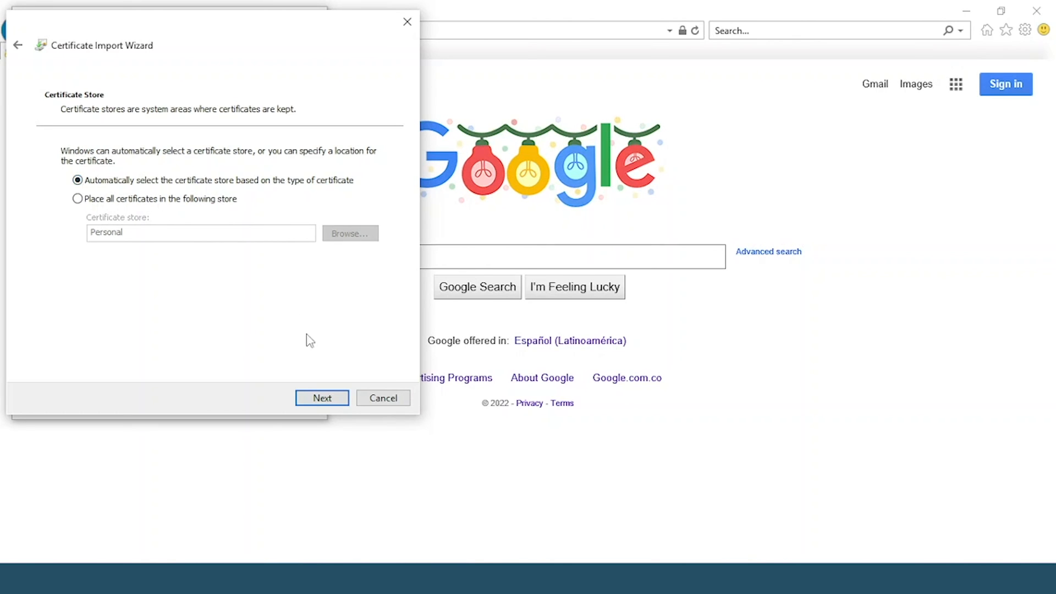
left_click(321, 397)
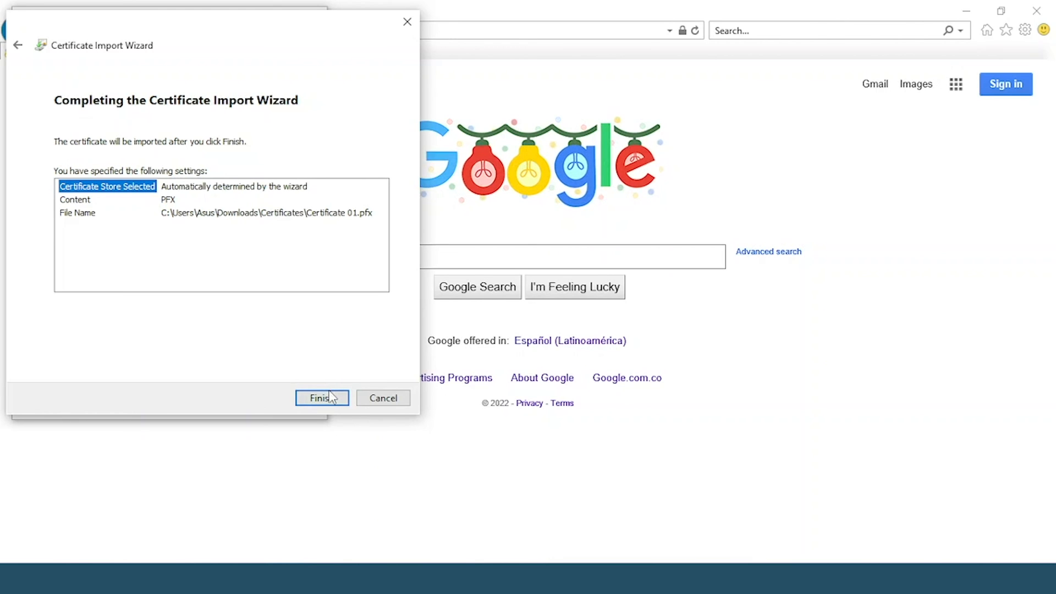
left_click(321, 399)
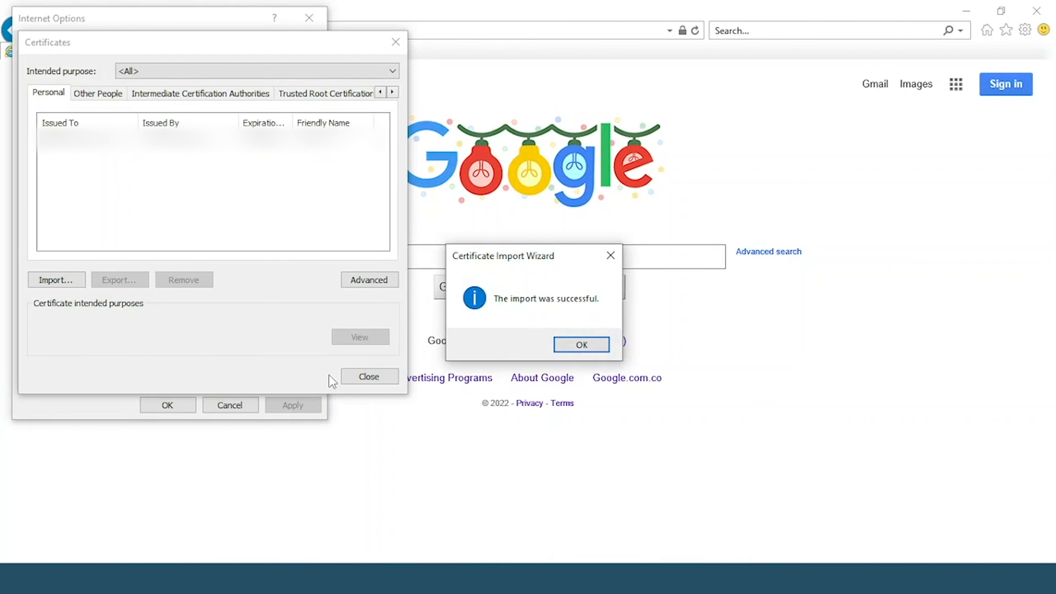